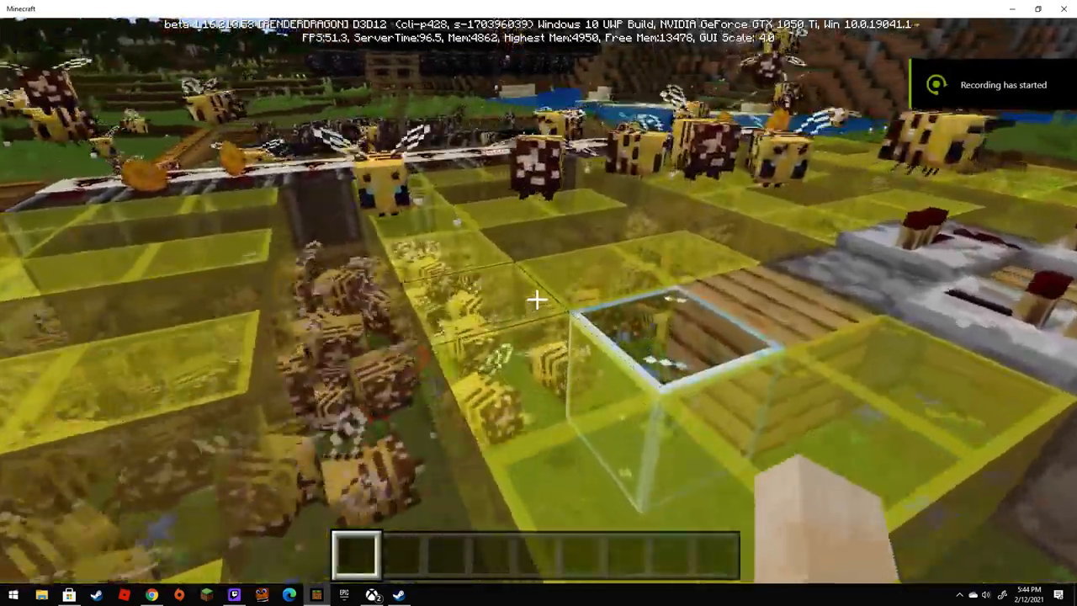
mouse_move(538, 303)
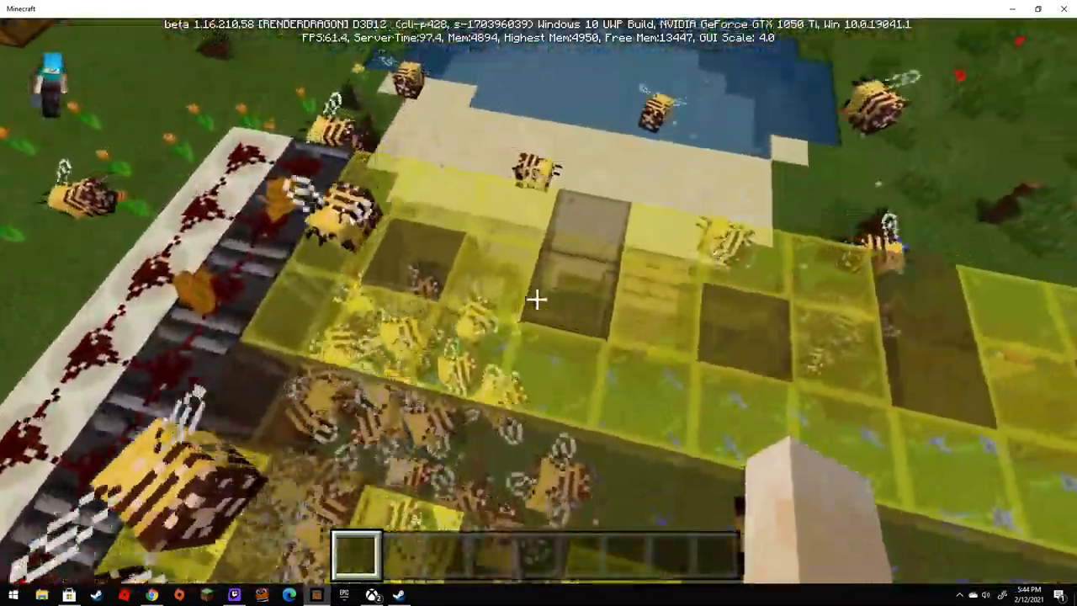
mouse_move(538, 303)
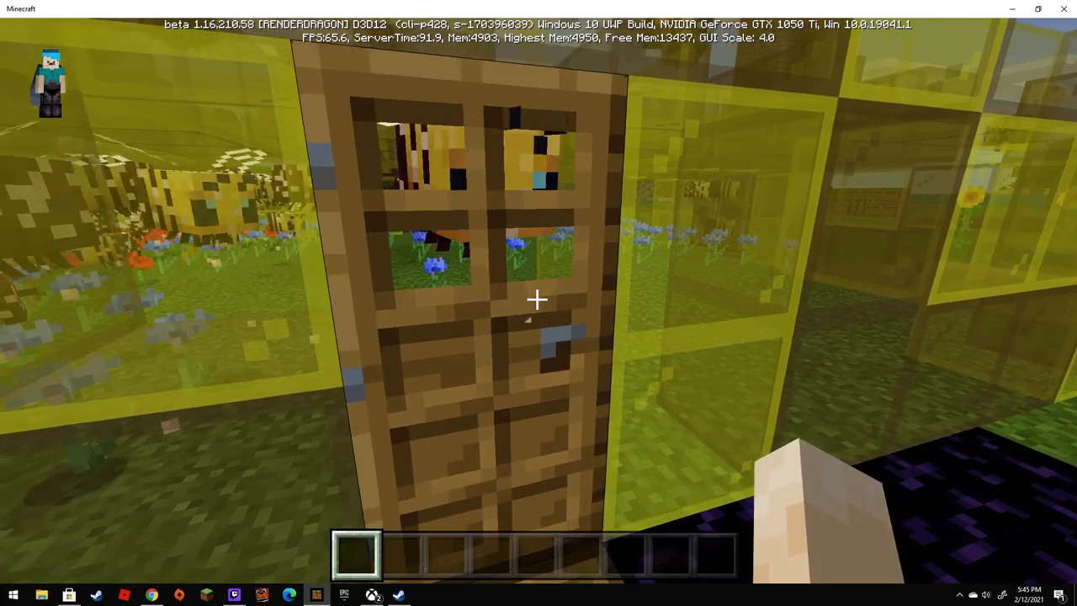
mouse_move(538, 303)
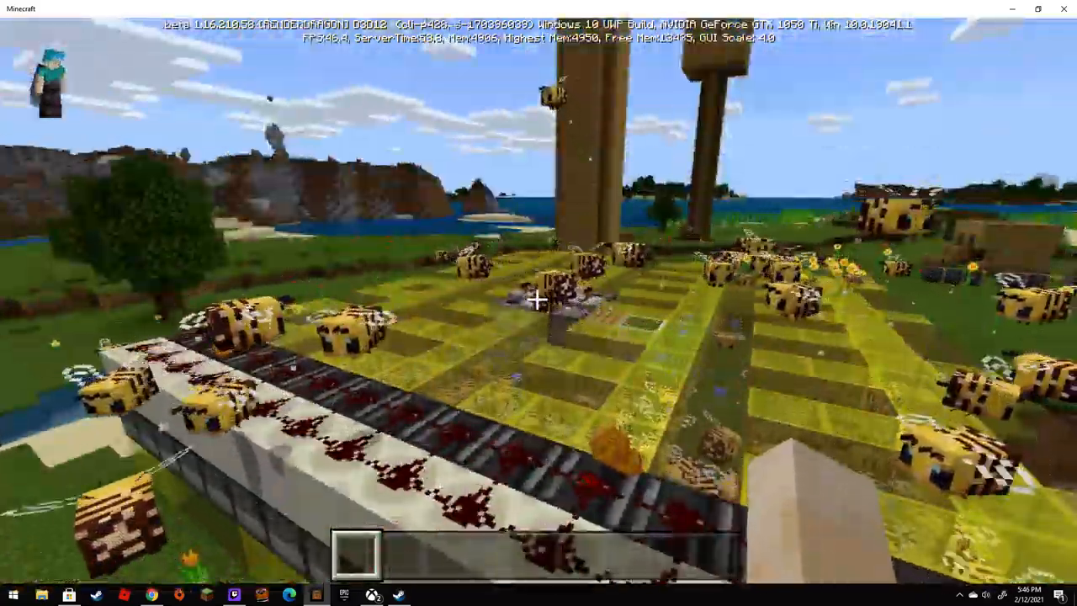
mouse_move(539, 299)
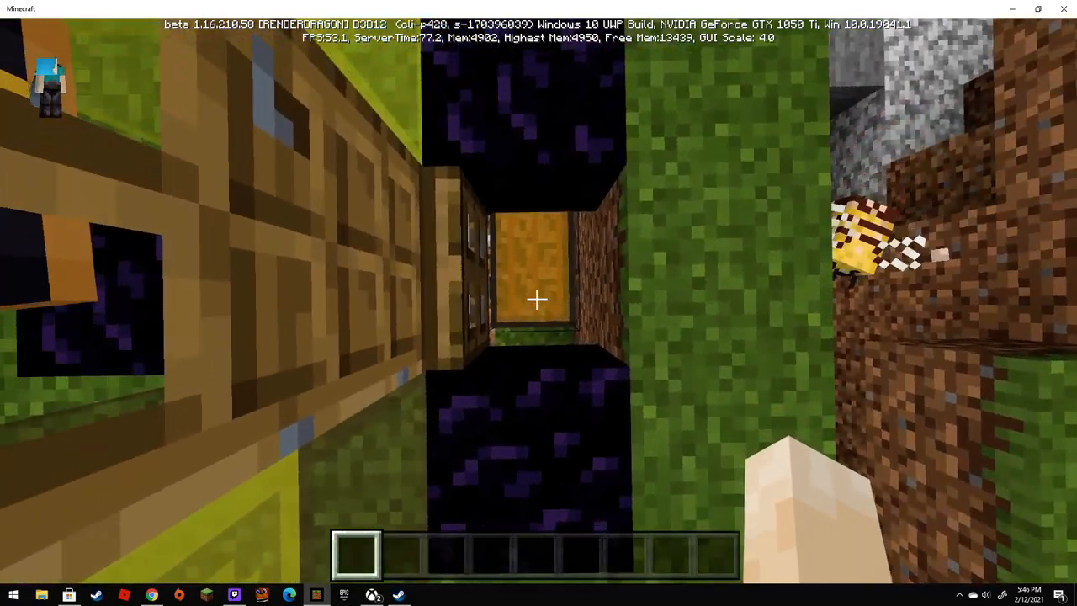
mouse_move(538, 299)
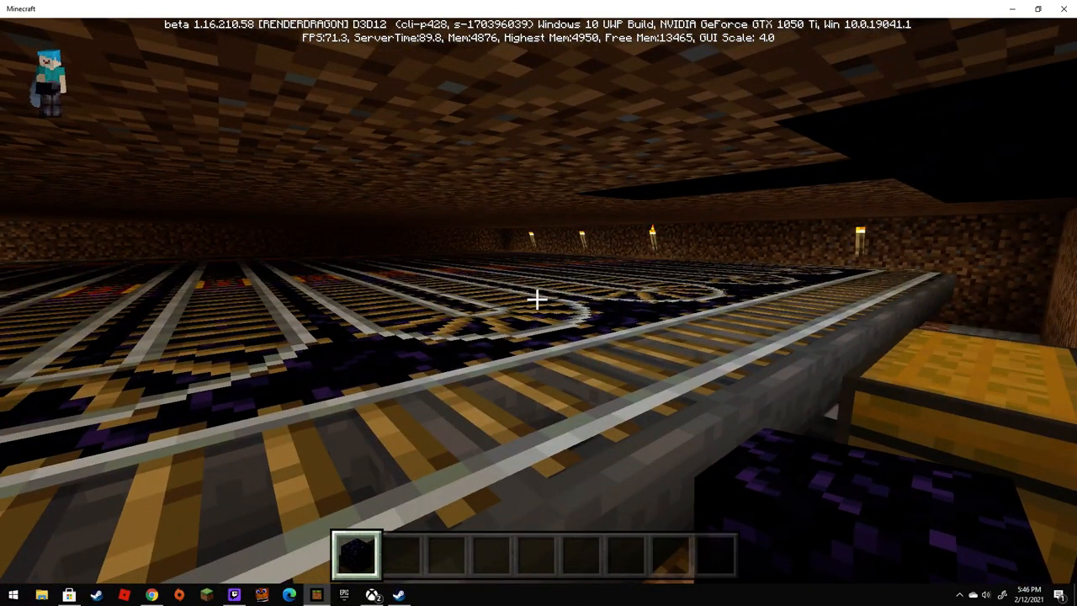
Step: Open the creative inventory from the underground rail room beneath the bee farm
key(e)
text(bone)
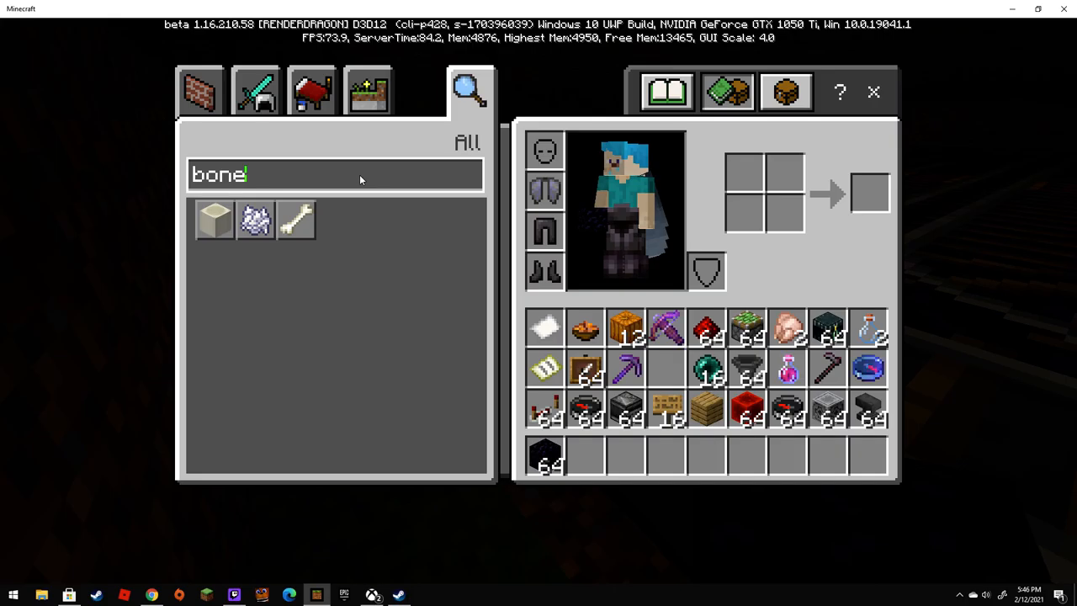
Step: Search the creative inventory for 'mine' to list minecart items
text(mi)
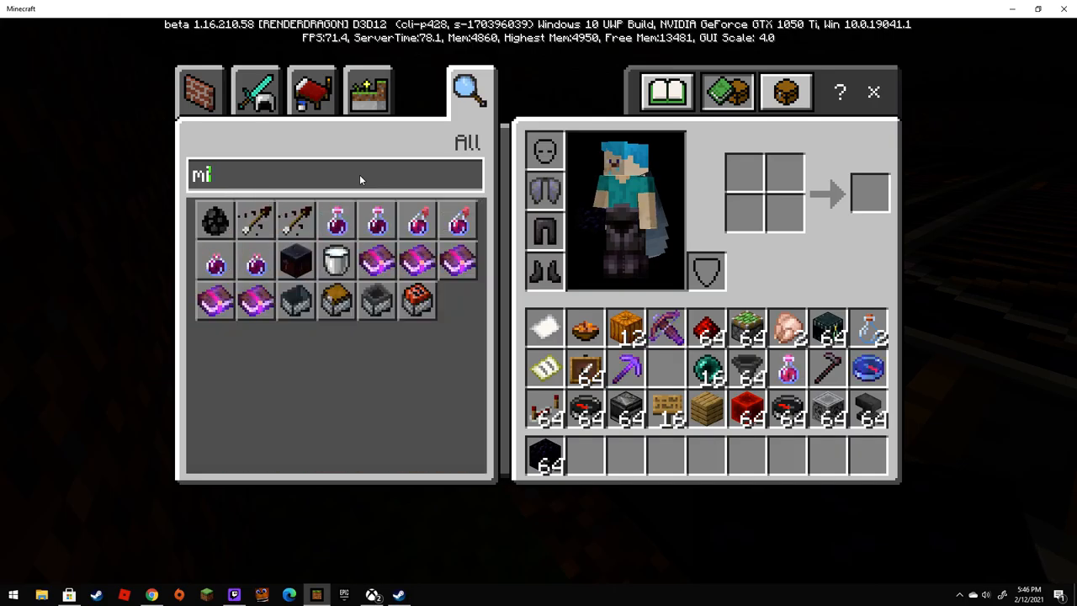
text(ne)
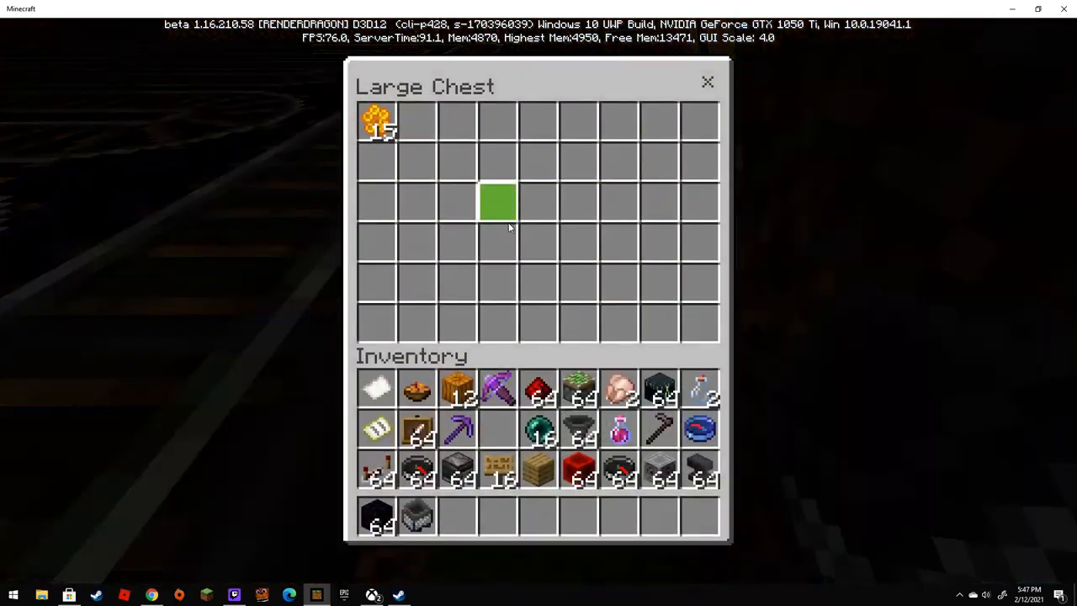
Step: Close the large chest holding 15 honeycomb and return to the game
click(707, 82)
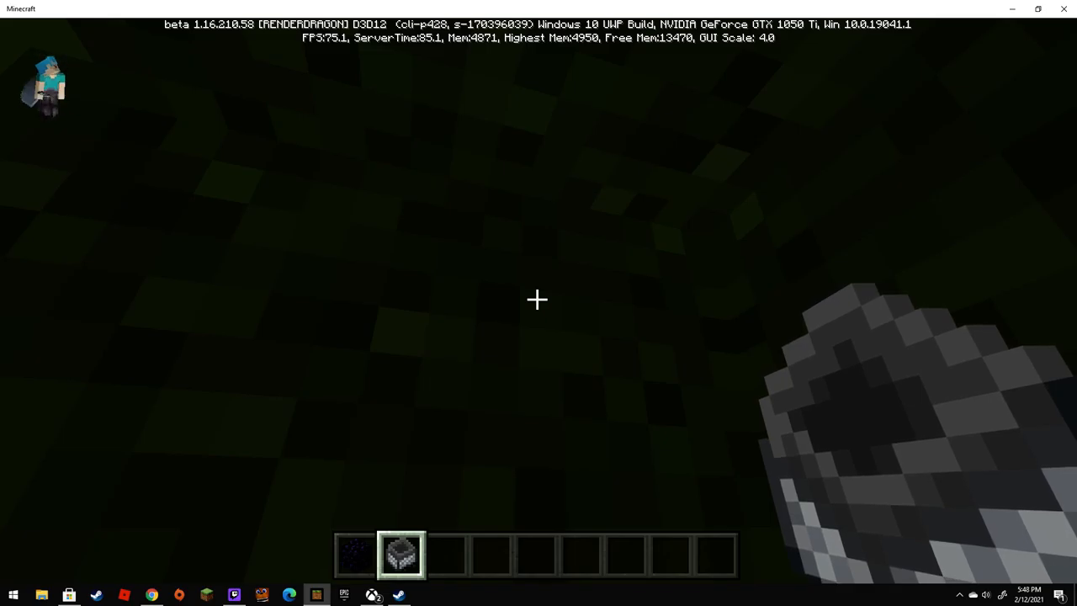